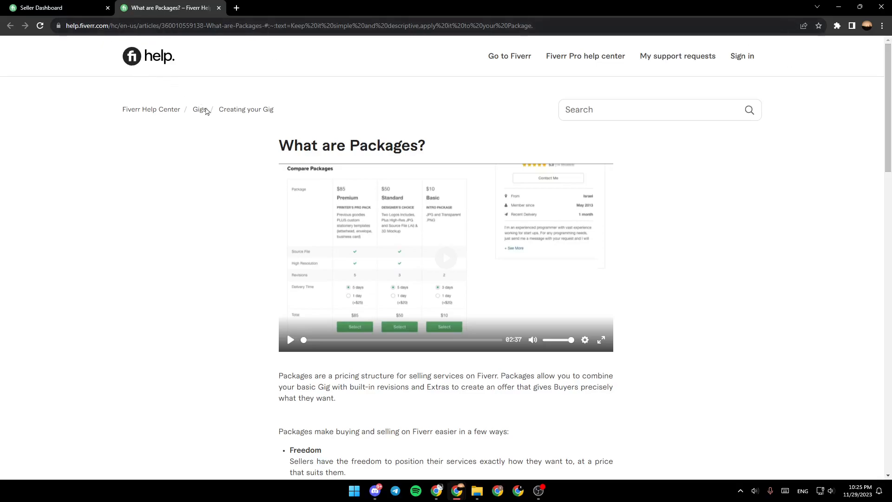
{"action": "mouse_move", "coordinate": [842, 240]}
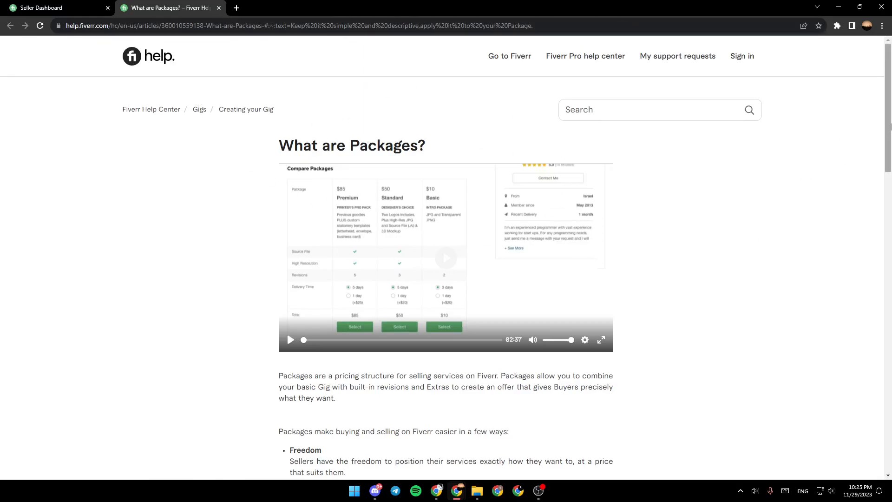
{"action": "scroll", "scroll_direction": "down", "scroll_amount": 3}
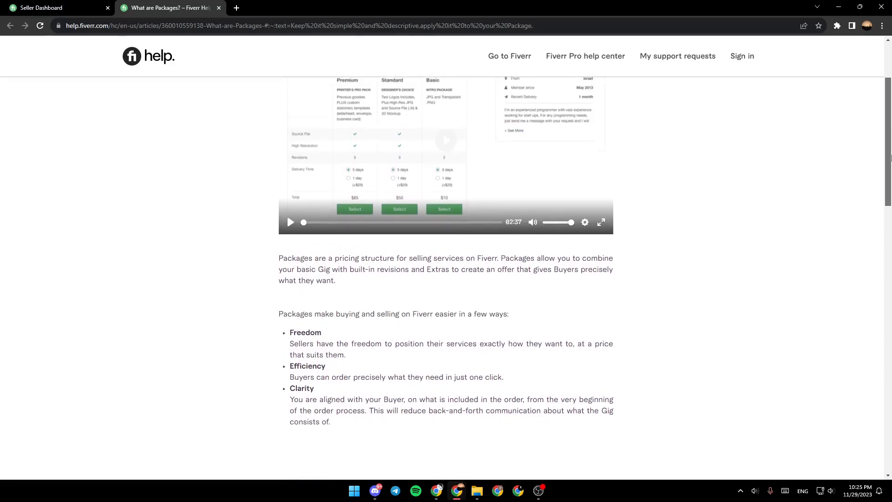
{"action": "mouse_move", "coordinate": [368, 273]}
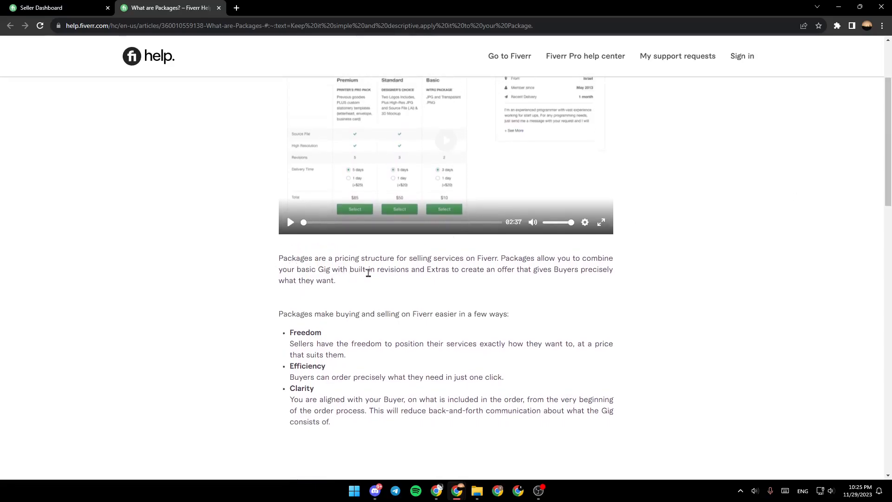
{"action": "mouse_move", "coordinate": [478, 280]}
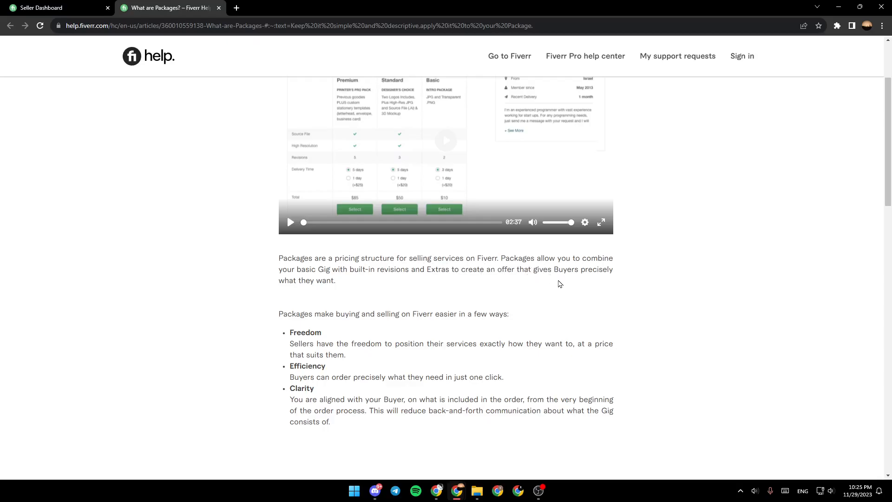
{"action": "mouse_move", "coordinate": [313, 286]}
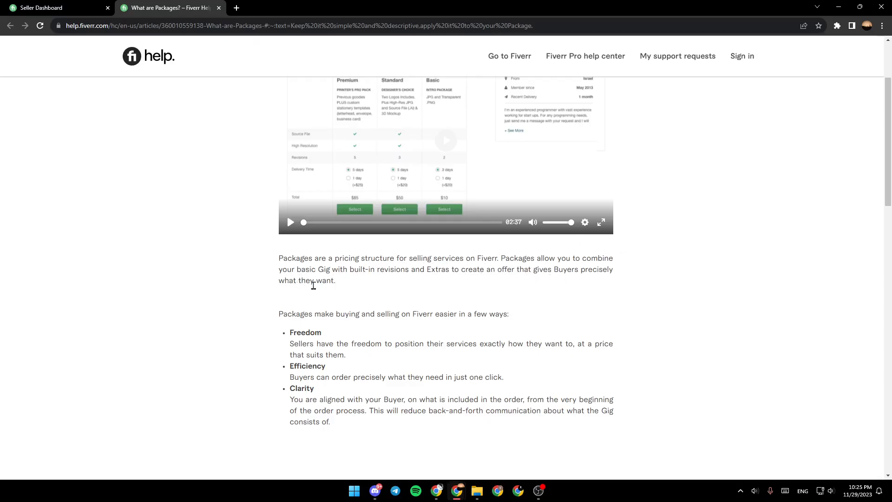
{"action": "mouse_move", "coordinate": [408, 269]}
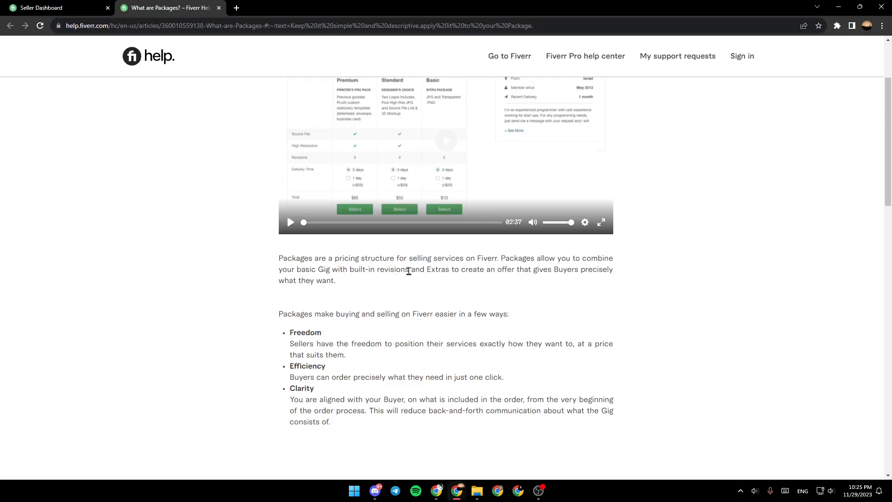
{"action": "mouse_move", "coordinate": [508, 287]}
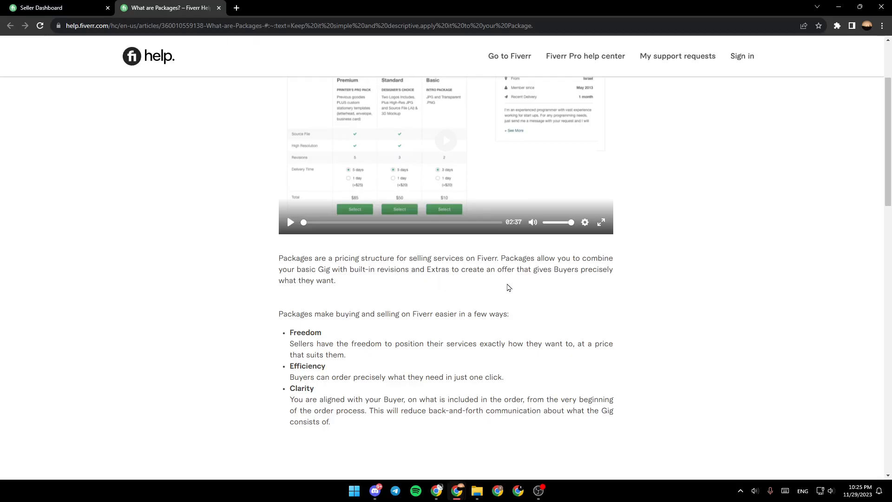
{"action": "mouse_move", "coordinate": [616, 283]}
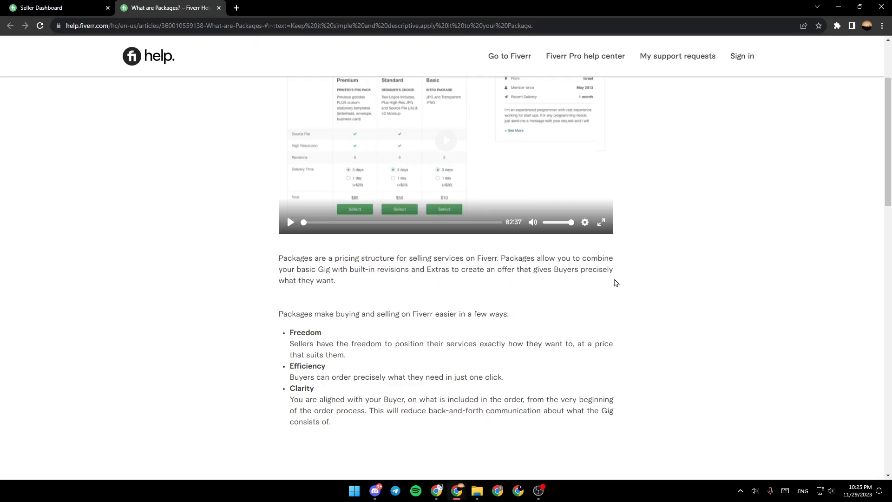
{"action": "scroll", "scroll_direction": "down", "scroll_amount": 3}
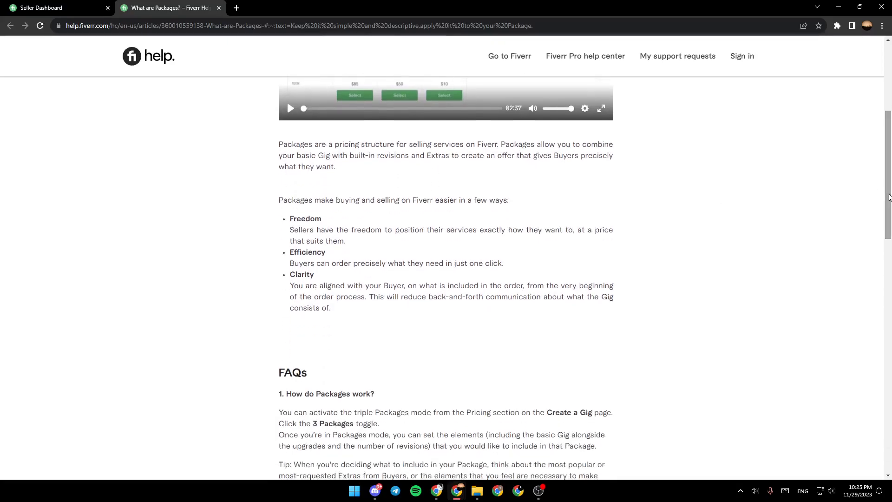
{"action": "mouse_move", "coordinate": [419, 209]}
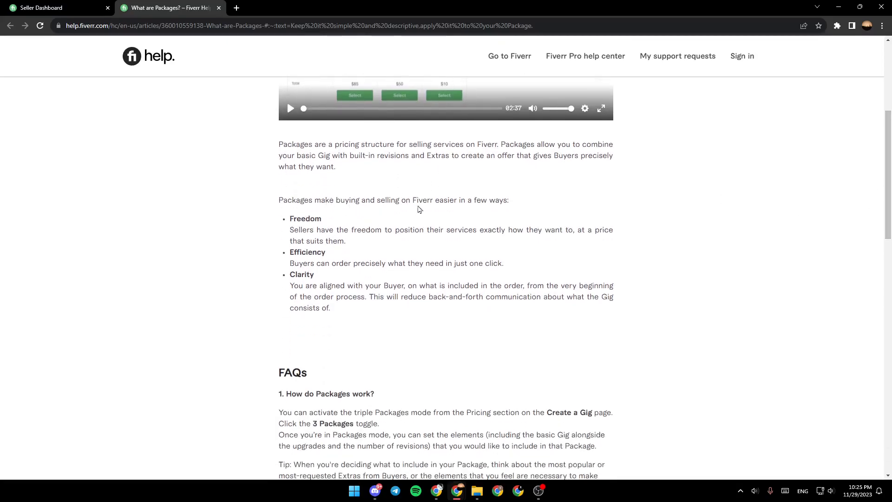
{"action": "mouse_move", "coordinate": [440, 231]}
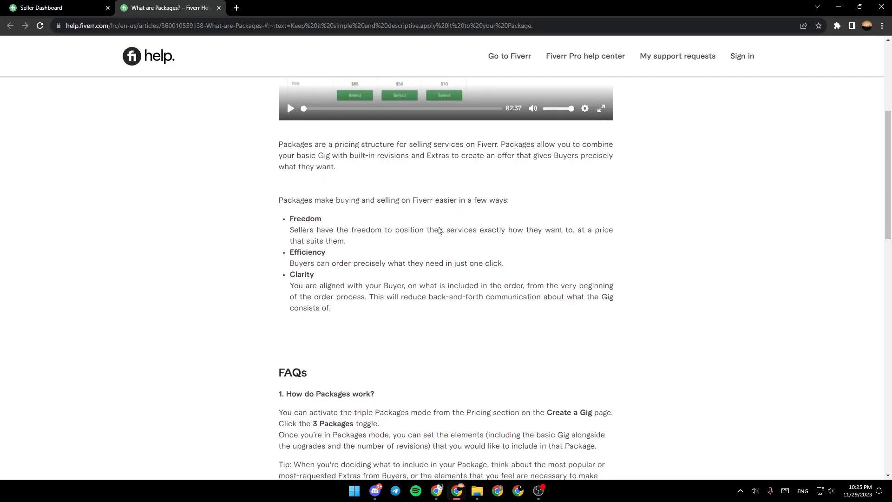
{"action": "mouse_move", "coordinate": [313, 255]}
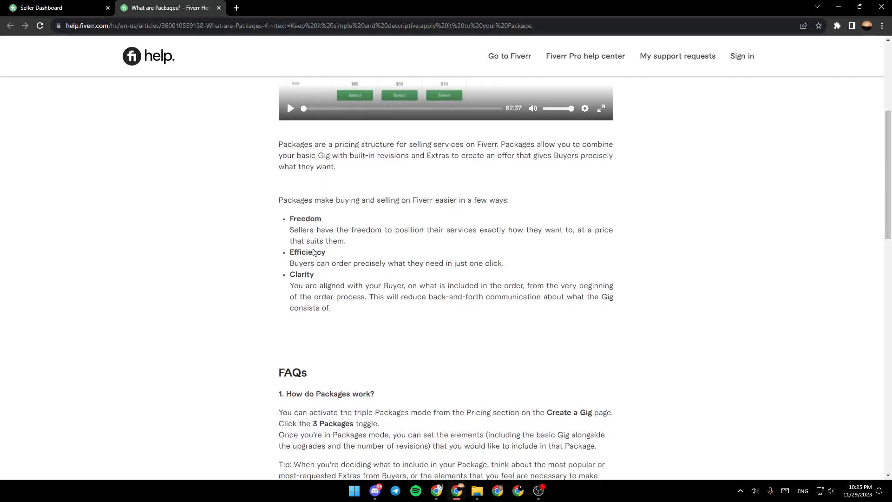
{"action": "scroll", "scroll_direction": "down", "scroll_amount": 3}
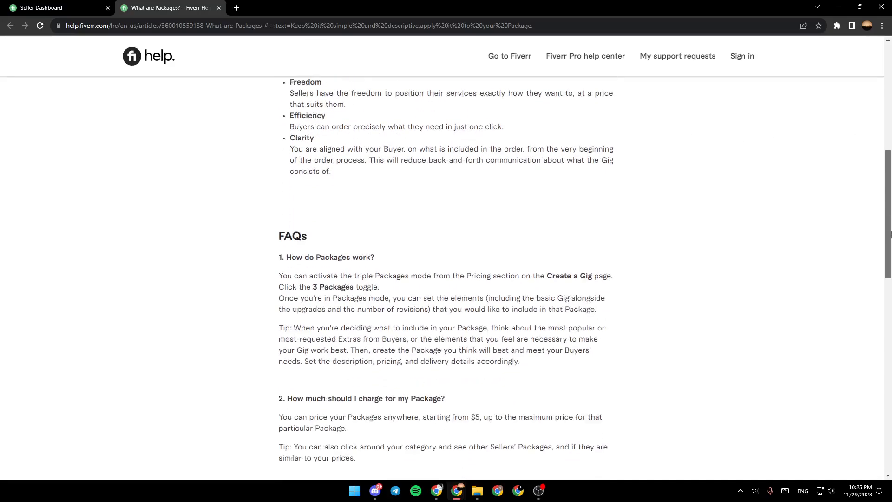
{"action": "scroll", "scroll_direction": "down", "scroll_amount": 3}
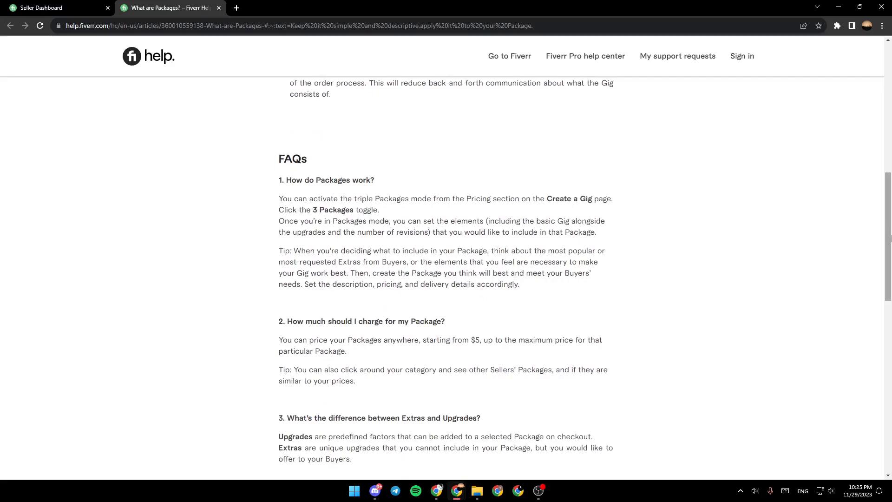
{"action": "scroll", "scroll_direction": "down", "scroll_amount": 3}
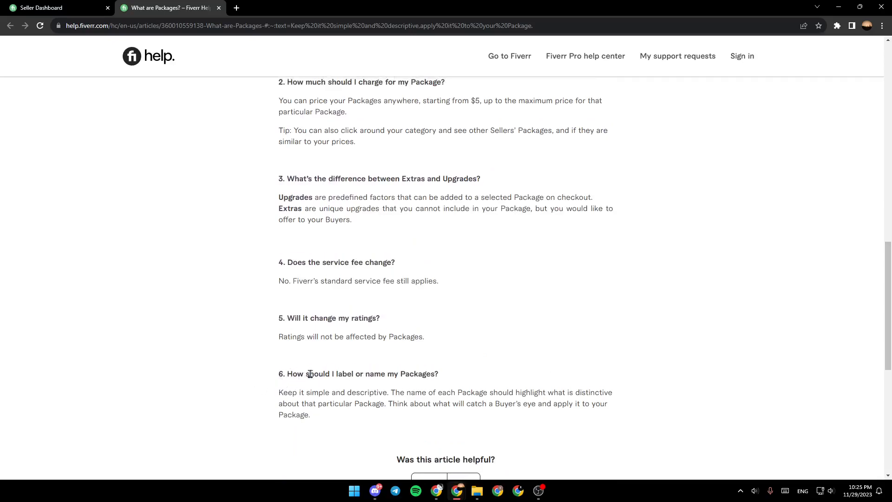
{"action": "mouse_move", "coordinate": [433, 370]}
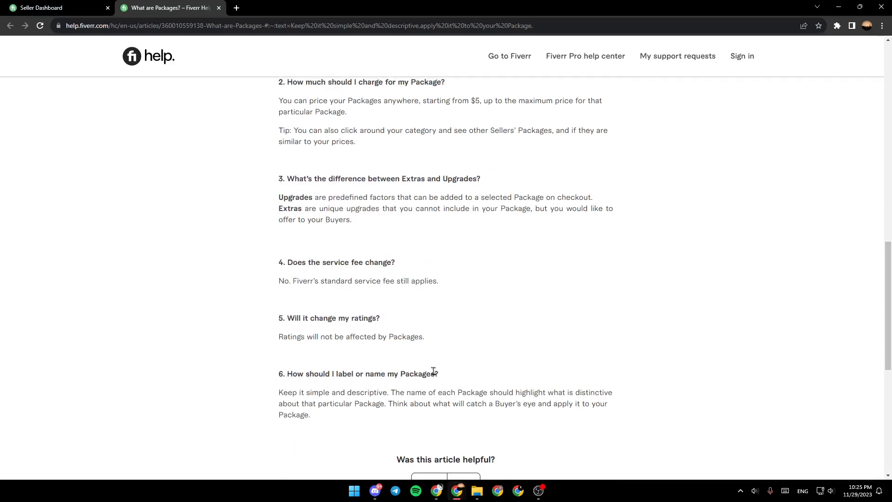
{"action": "mouse_move", "coordinate": [284, 392]}
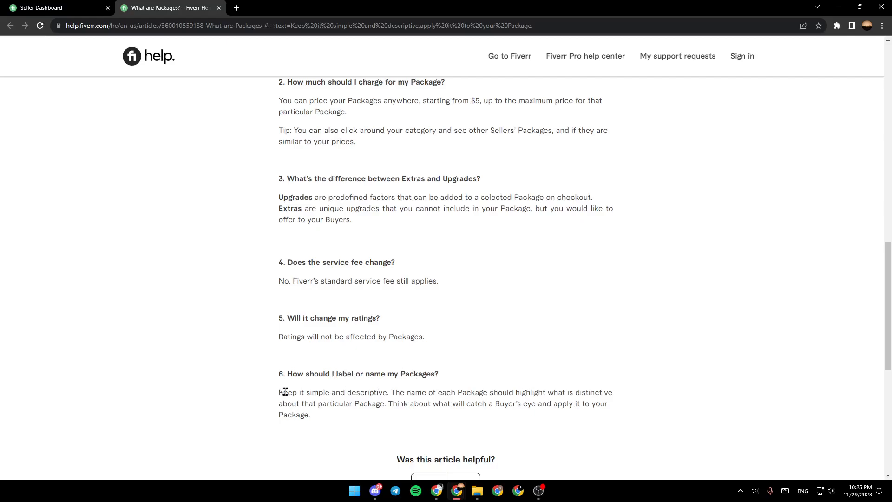
{"action": "mouse_move", "coordinate": [396, 395]}
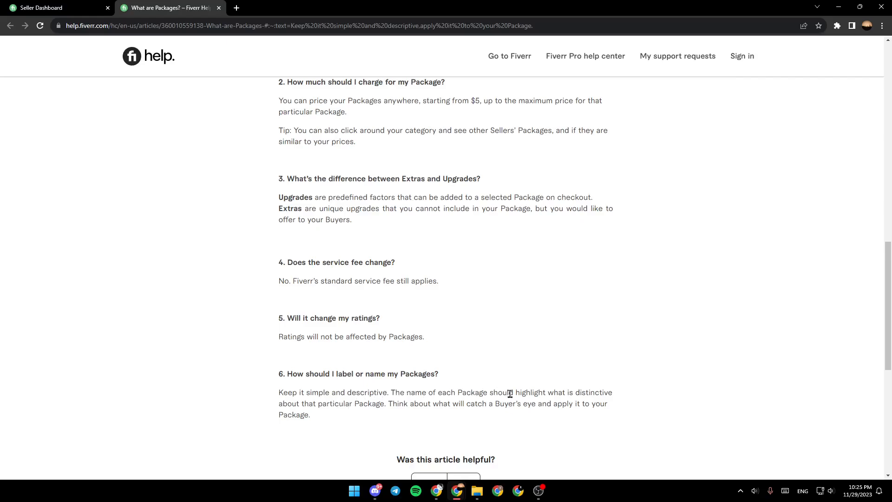
{"action": "mouse_move", "coordinate": [573, 395]}
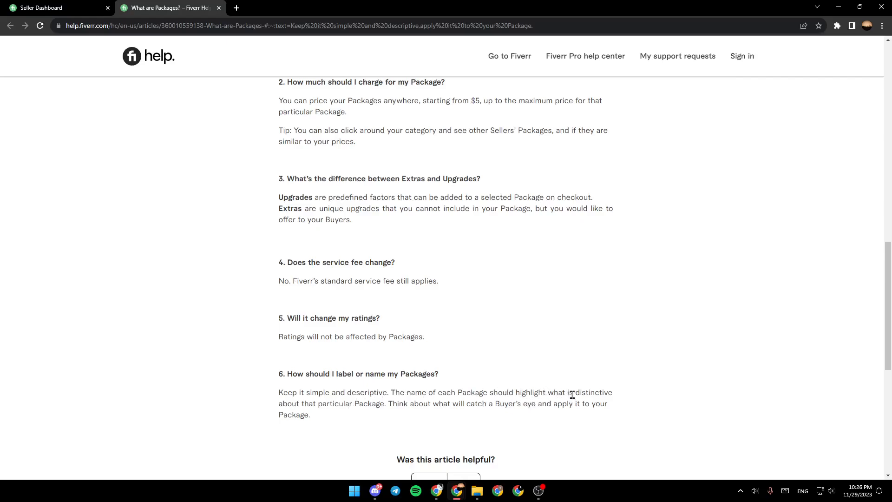
{"action": "mouse_move", "coordinate": [312, 405]}
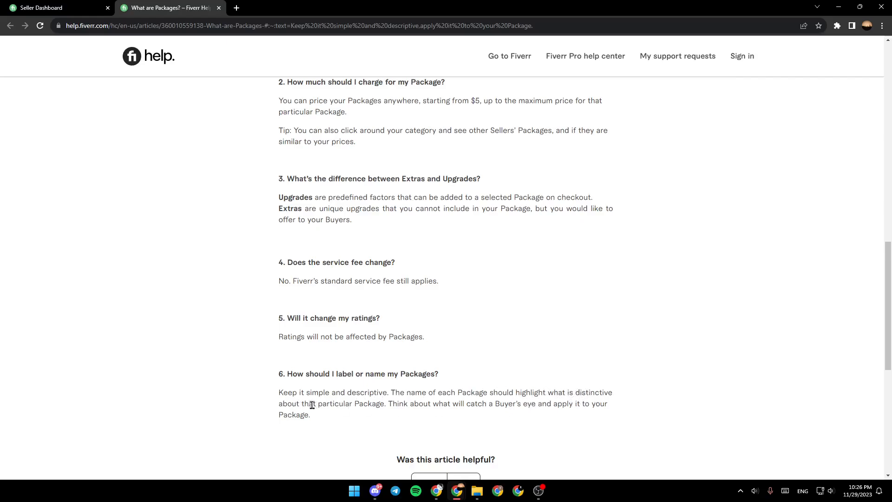
{"action": "mouse_move", "coordinate": [422, 414]}
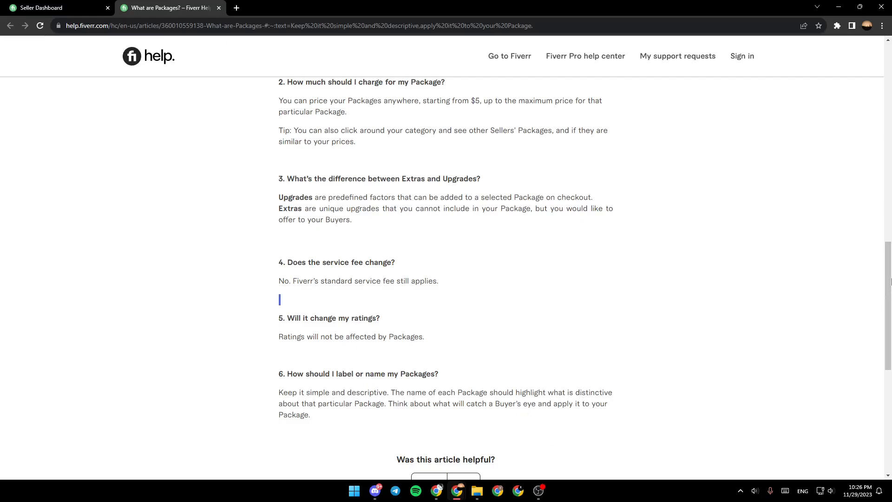
{"action": "scroll", "scroll_direction": "up", "scroll_amount": 3}
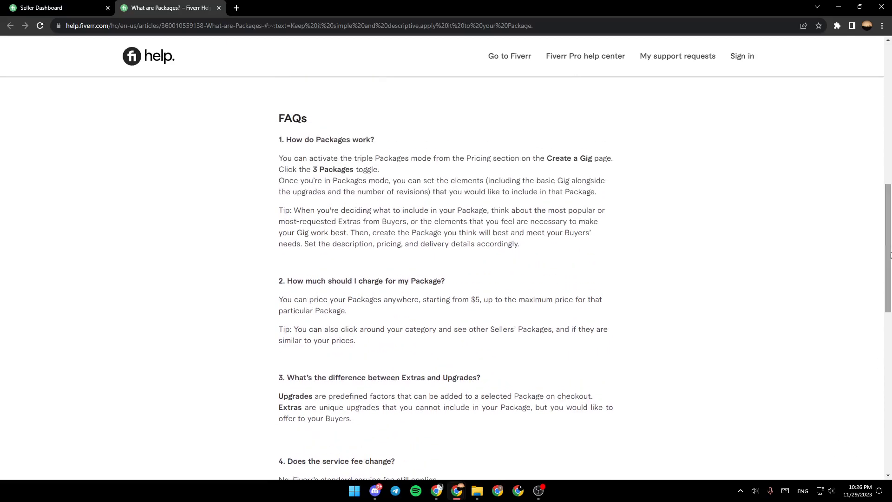
{"action": "mouse_move", "coordinate": [370, 147]}
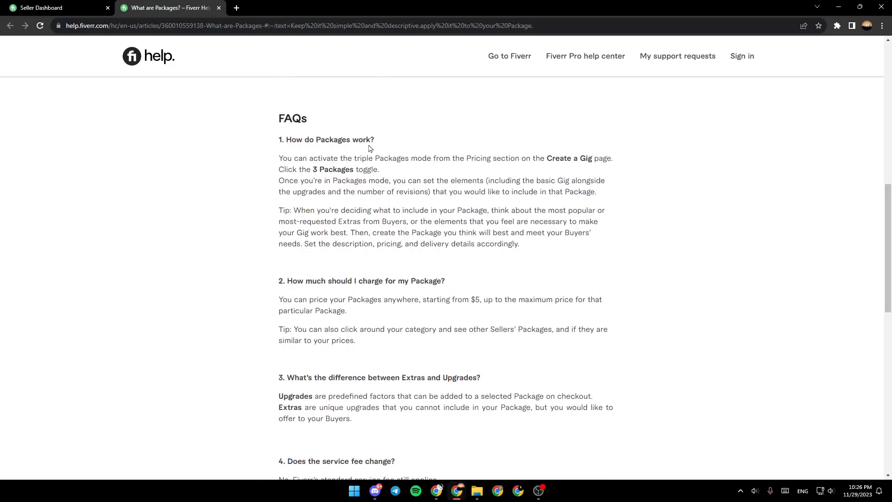
{"action": "mouse_move", "coordinate": [365, 162]}
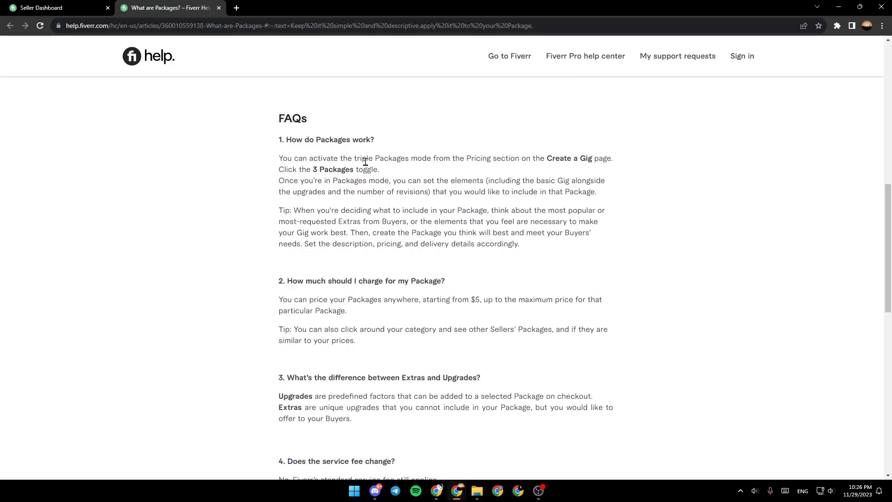
{"action": "mouse_move", "coordinate": [464, 178]}
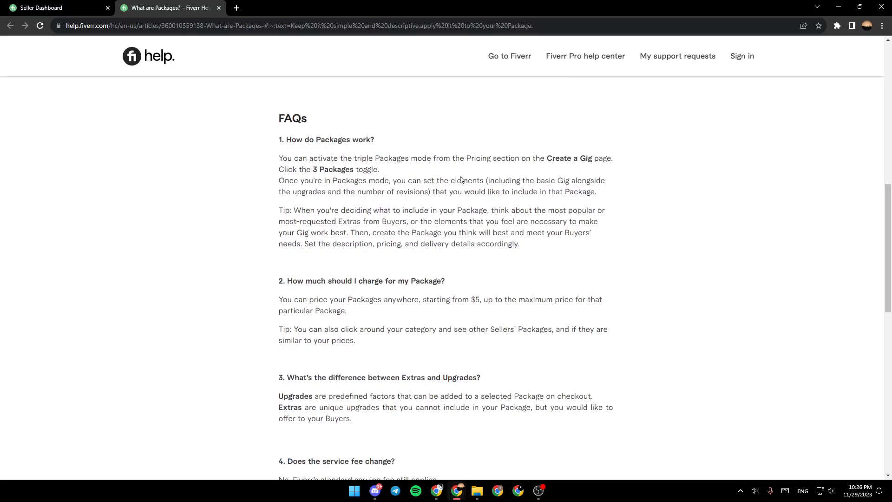
{"action": "mouse_move", "coordinate": [540, 157]}
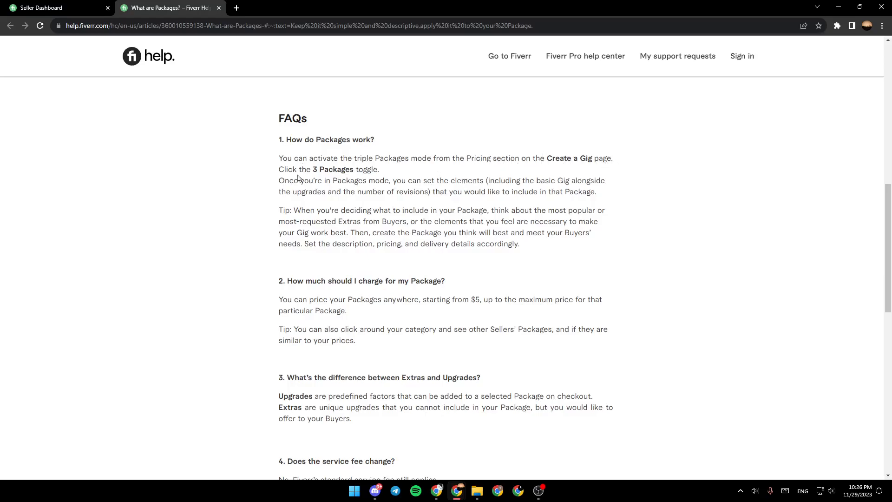
{"action": "mouse_move", "coordinate": [269, 183]}
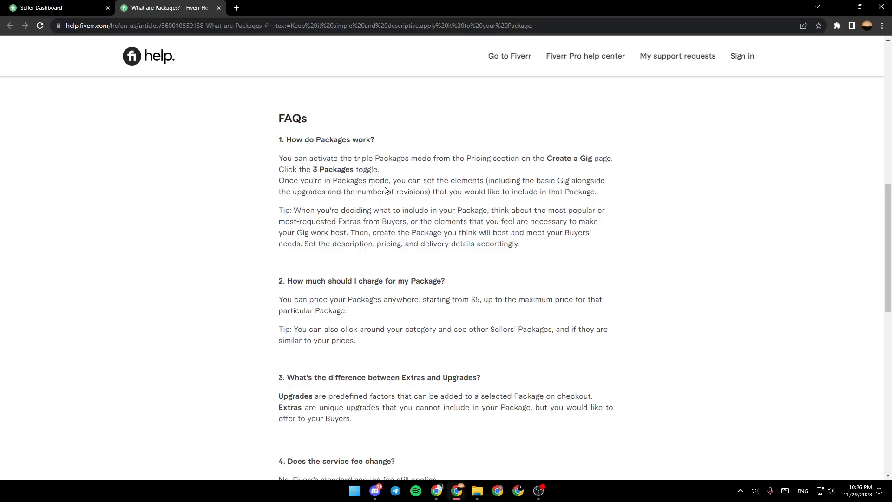
{"action": "mouse_move", "coordinate": [483, 178]}
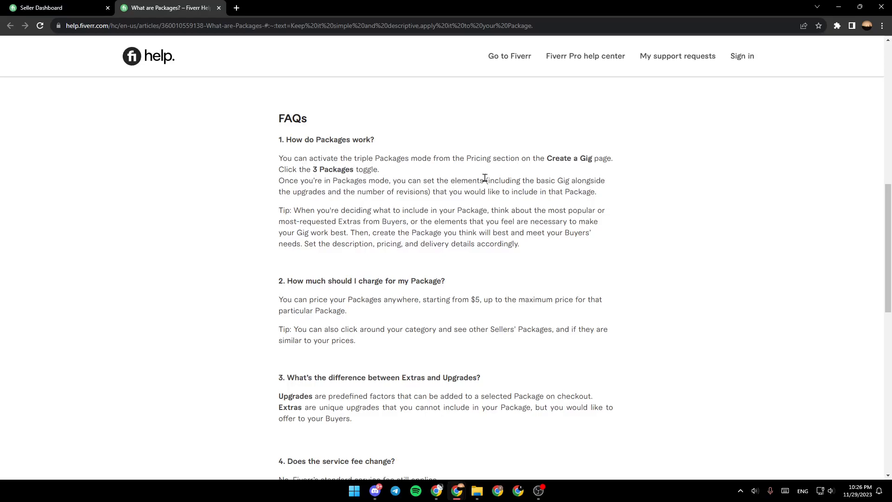
{"action": "mouse_move", "coordinate": [549, 192]}
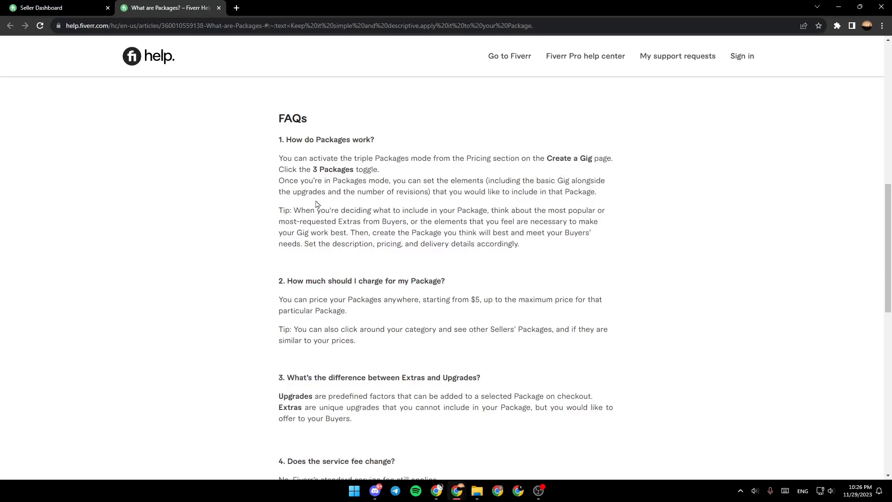
{"action": "mouse_move", "coordinate": [418, 191]}
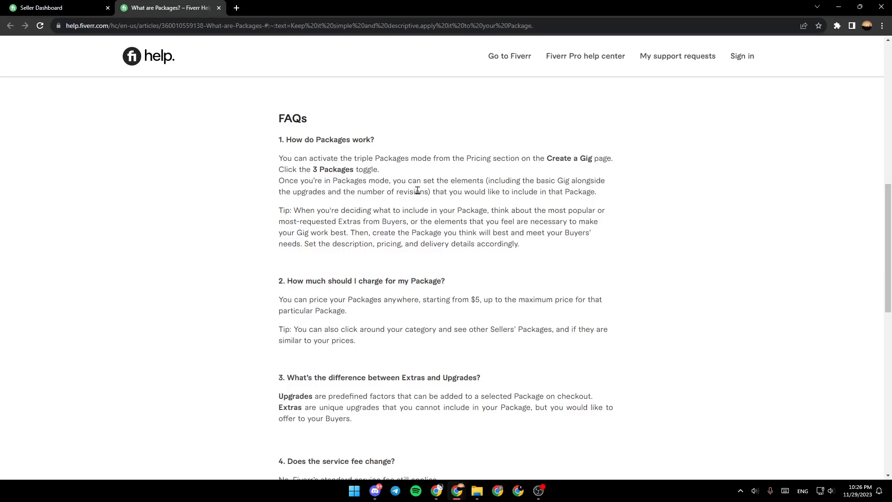
{"action": "mouse_move", "coordinate": [499, 194]}
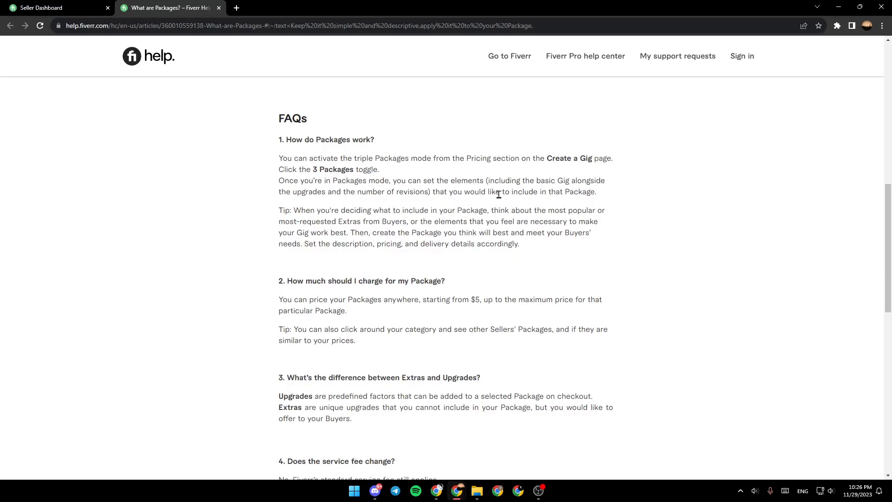
{"action": "mouse_move", "coordinate": [328, 223]}
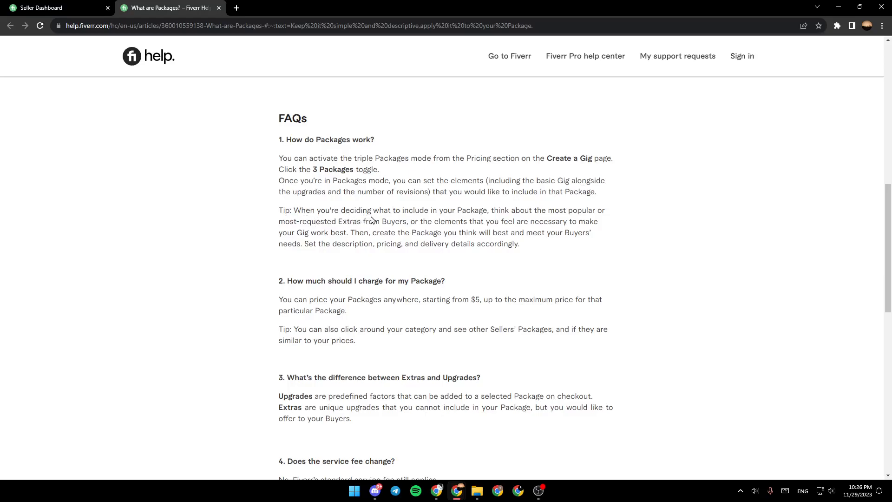
{"action": "mouse_move", "coordinate": [500, 214]}
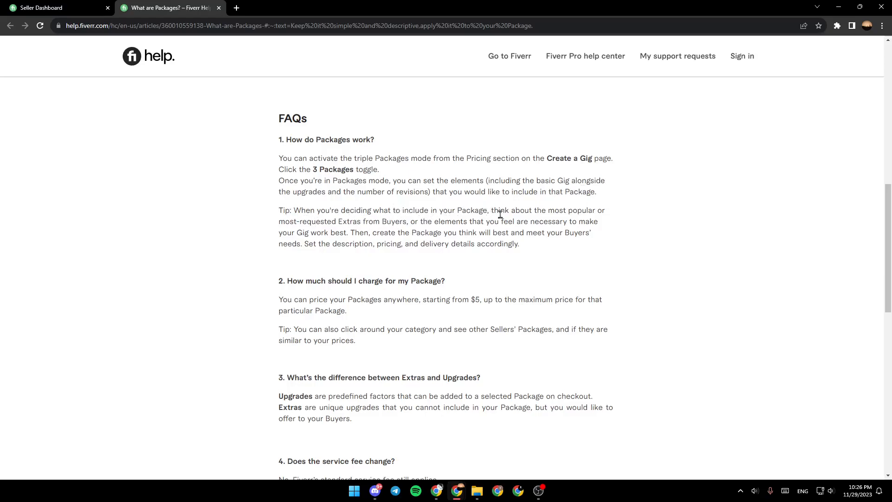
{"action": "mouse_move", "coordinate": [306, 203]}
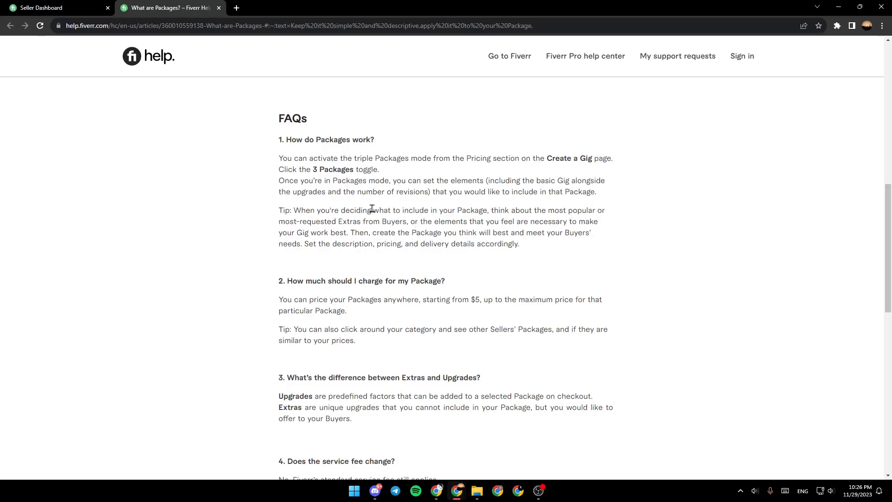
{"action": "mouse_move", "coordinate": [465, 223]}
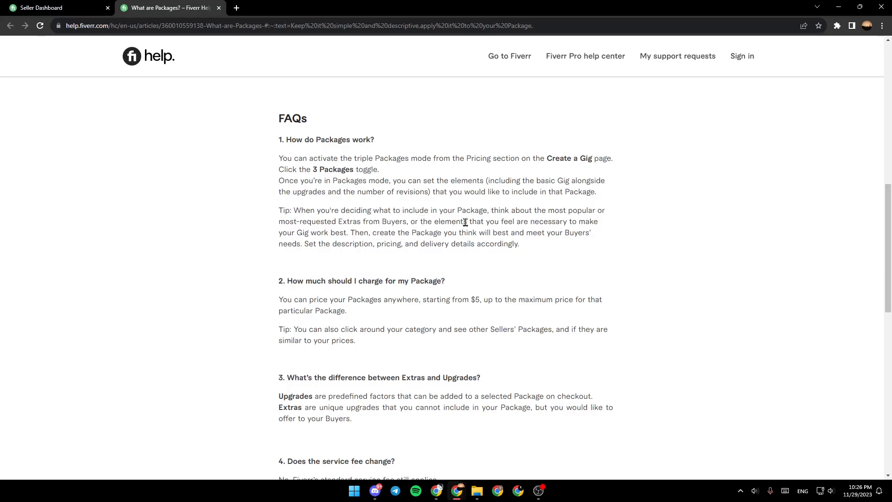
{"action": "mouse_move", "coordinate": [619, 228]}
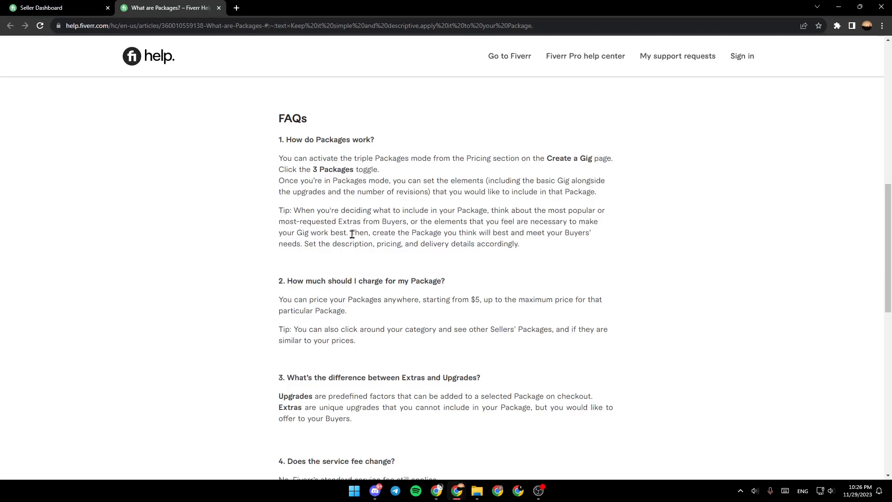
{"action": "mouse_move", "coordinate": [443, 243]}
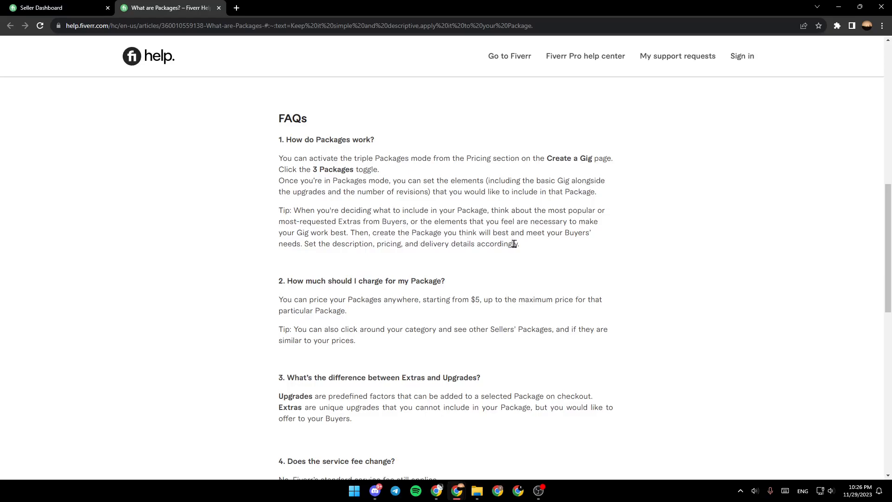
{"action": "mouse_move", "coordinate": [287, 246]}
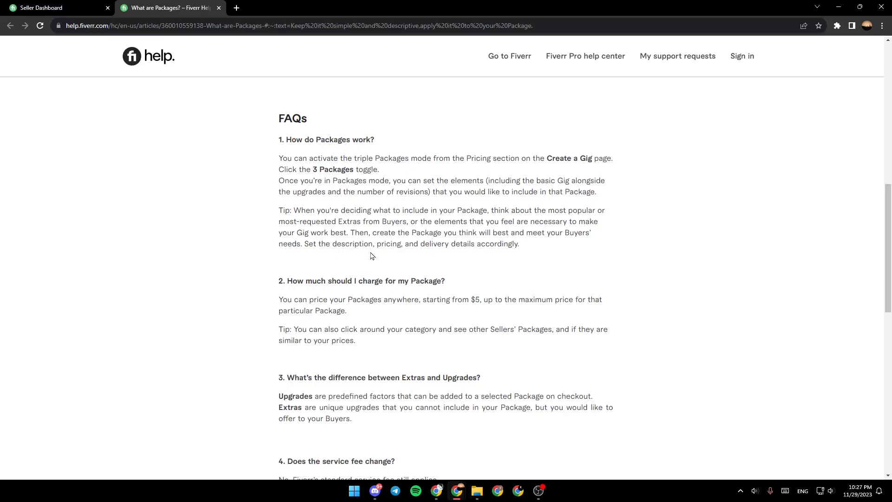
{"action": "mouse_move", "coordinate": [481, 252]}
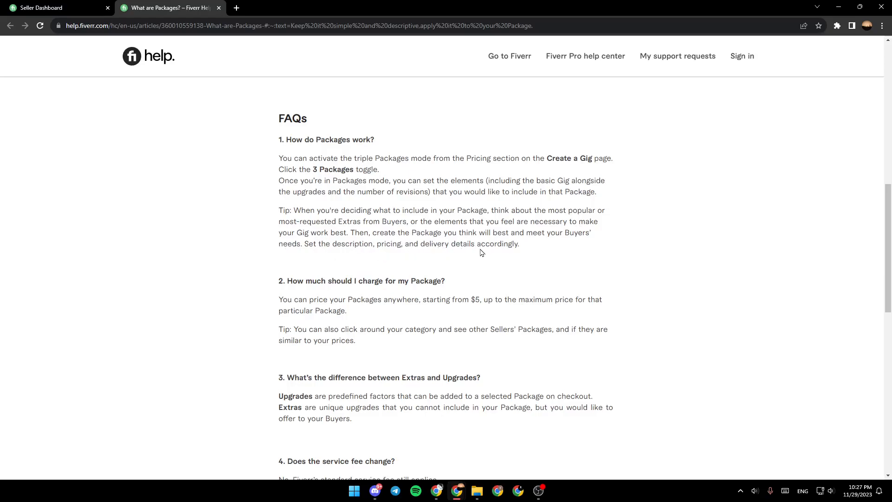
{"action": "mouse_move", "coordinate": [631, 272]}
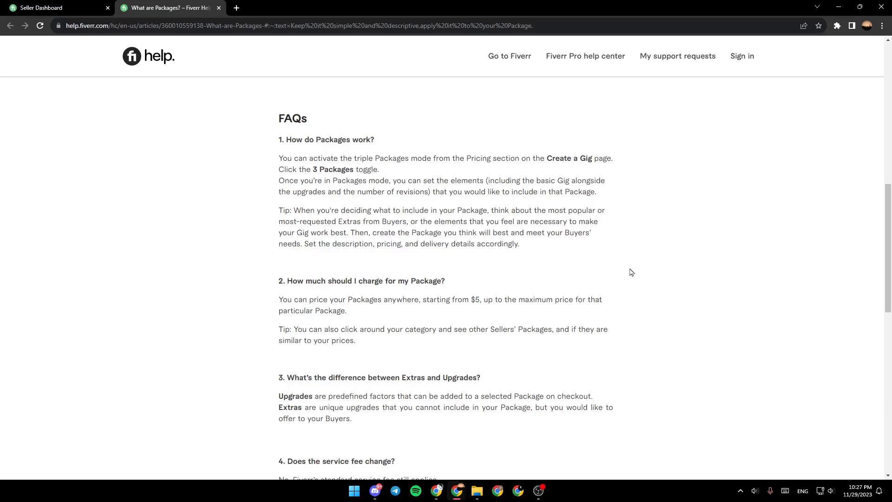